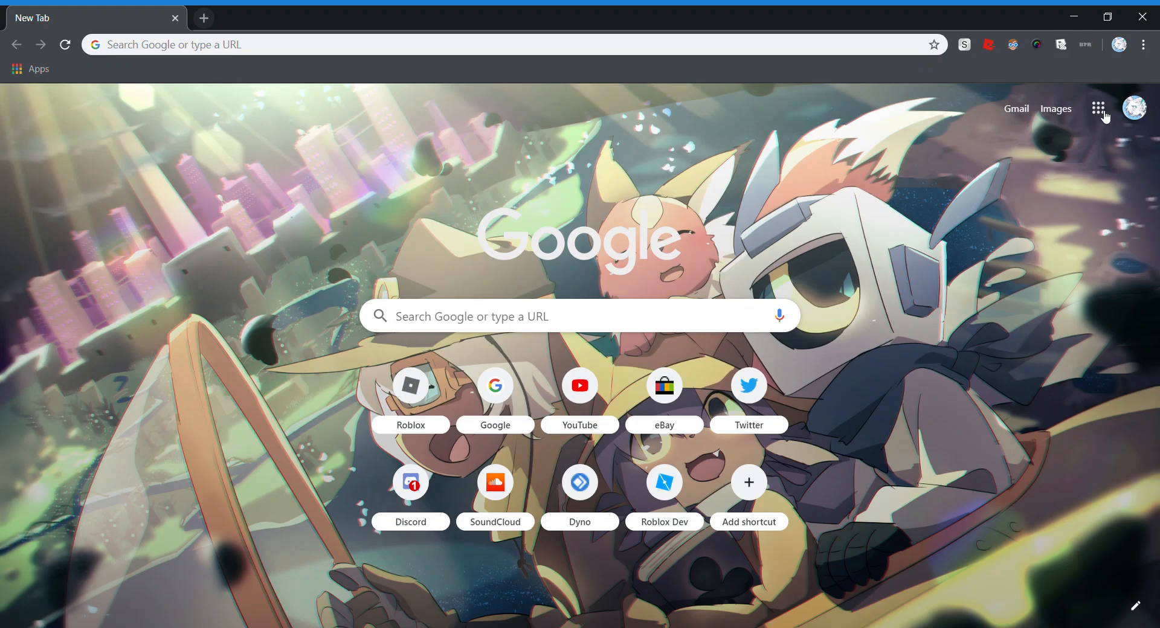
mouse_move(1116, 118)
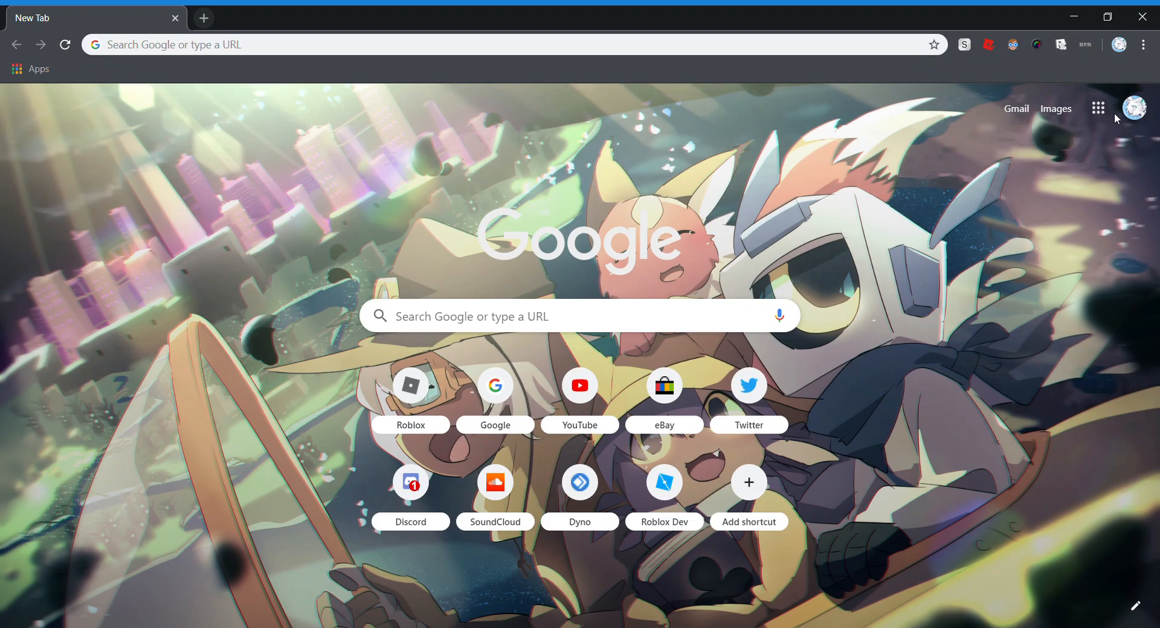
mouse_move(943, 249)
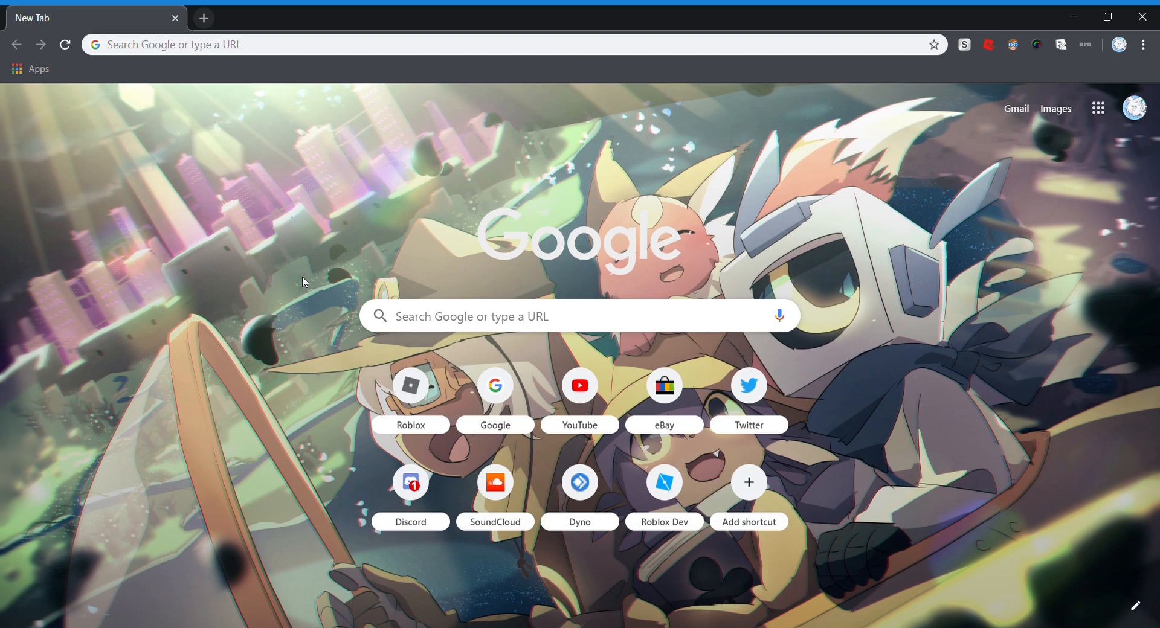
mouse_move(329, 434)
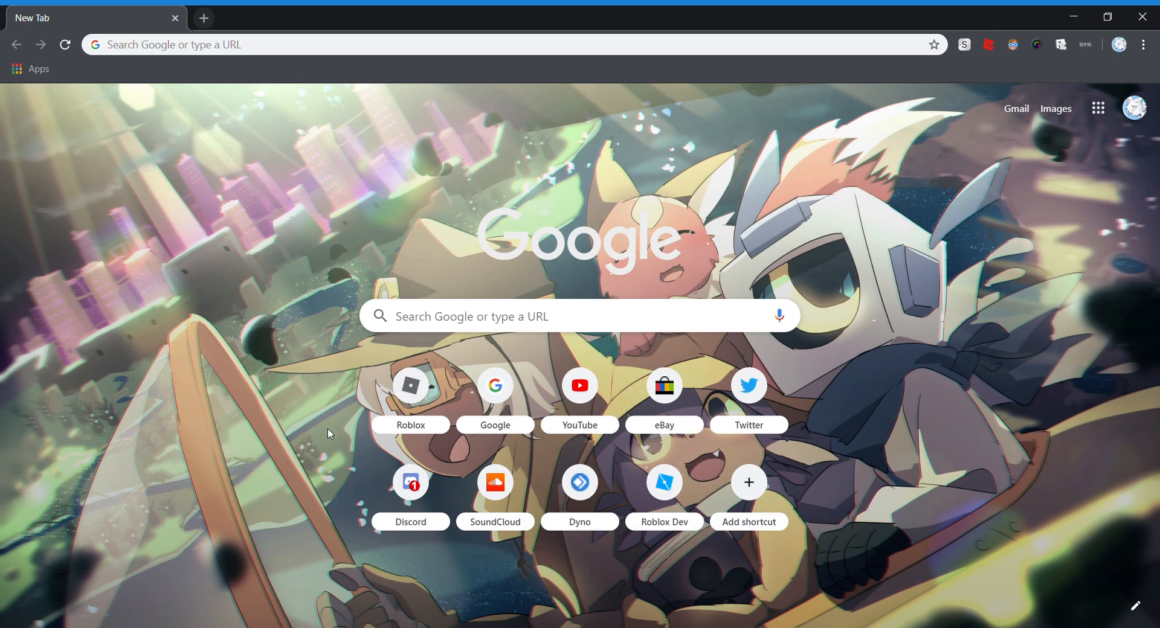
mouse_move(346, 440)
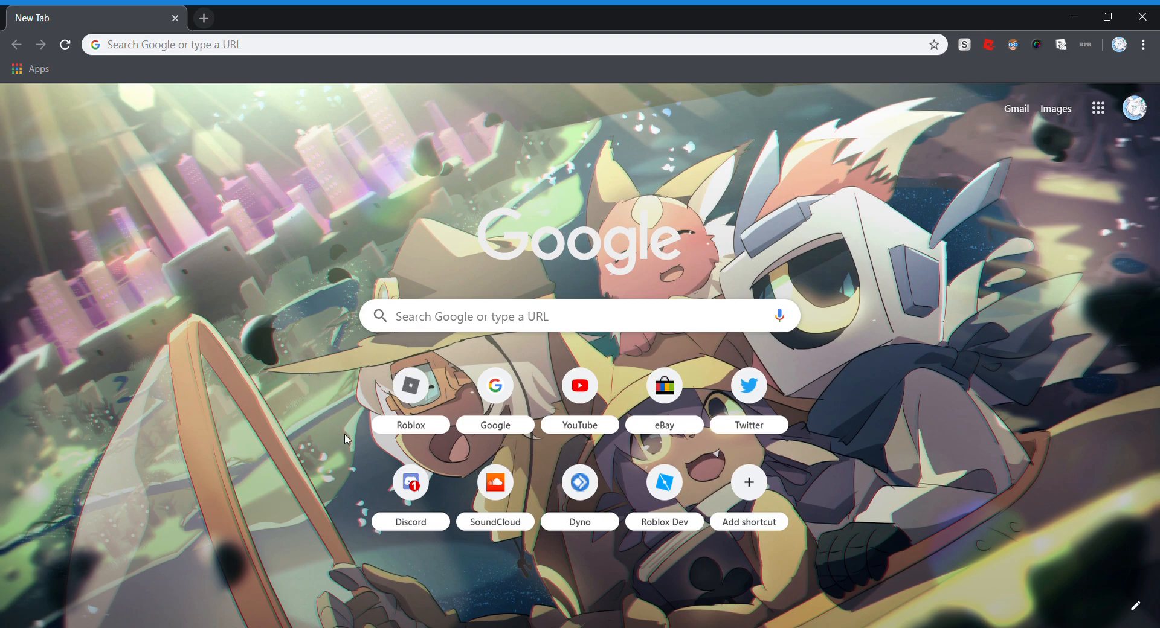
mouse_move(342, 445)
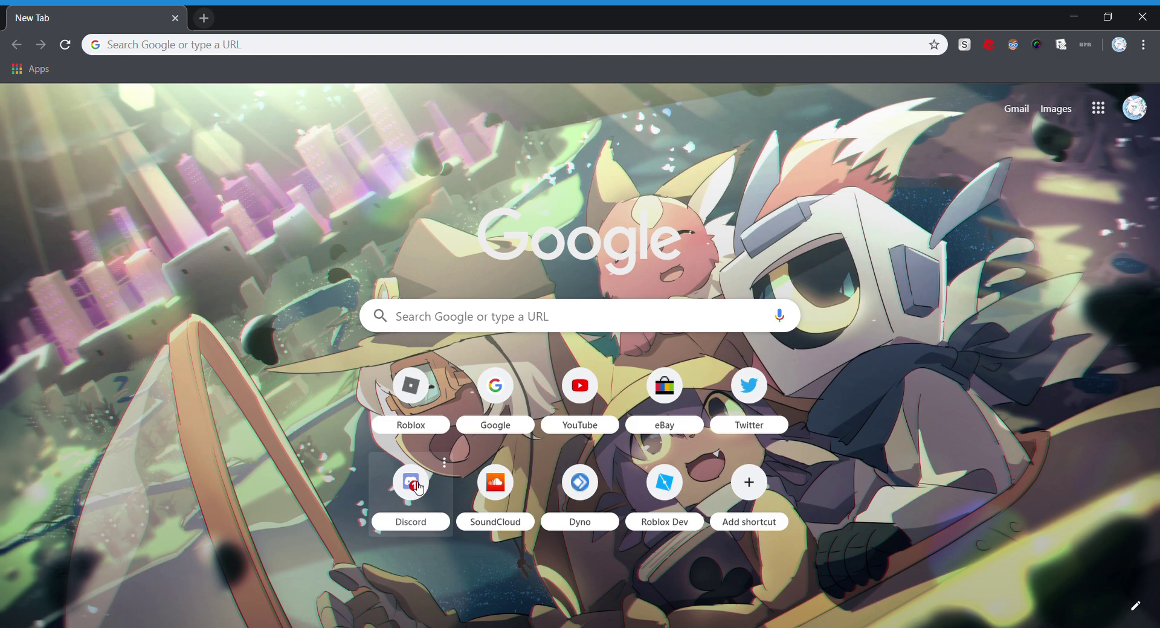
Step: Launch the Discord web app from the New Tab page shortcut
click(410, 482)
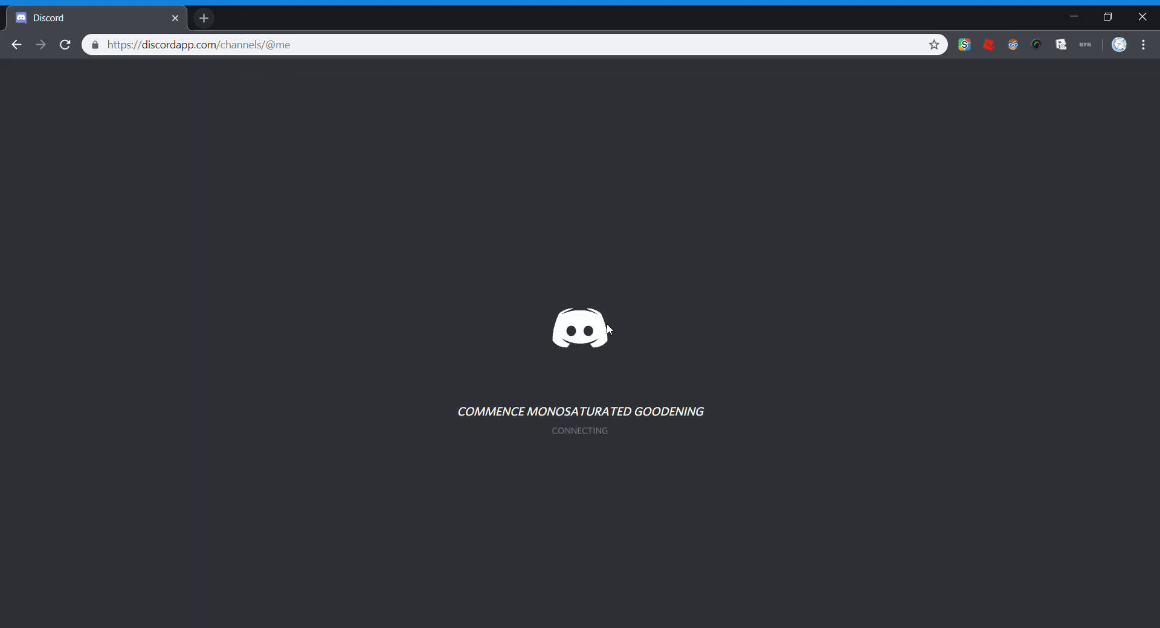
mouse_move(447, 218)
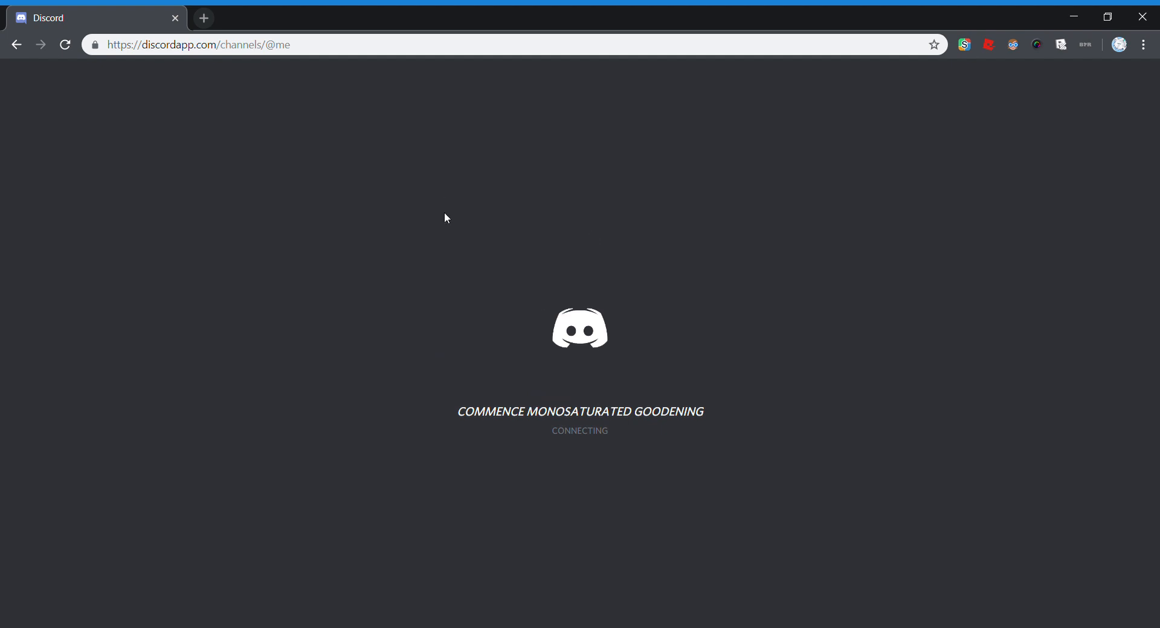
mouse_move(562, 321)
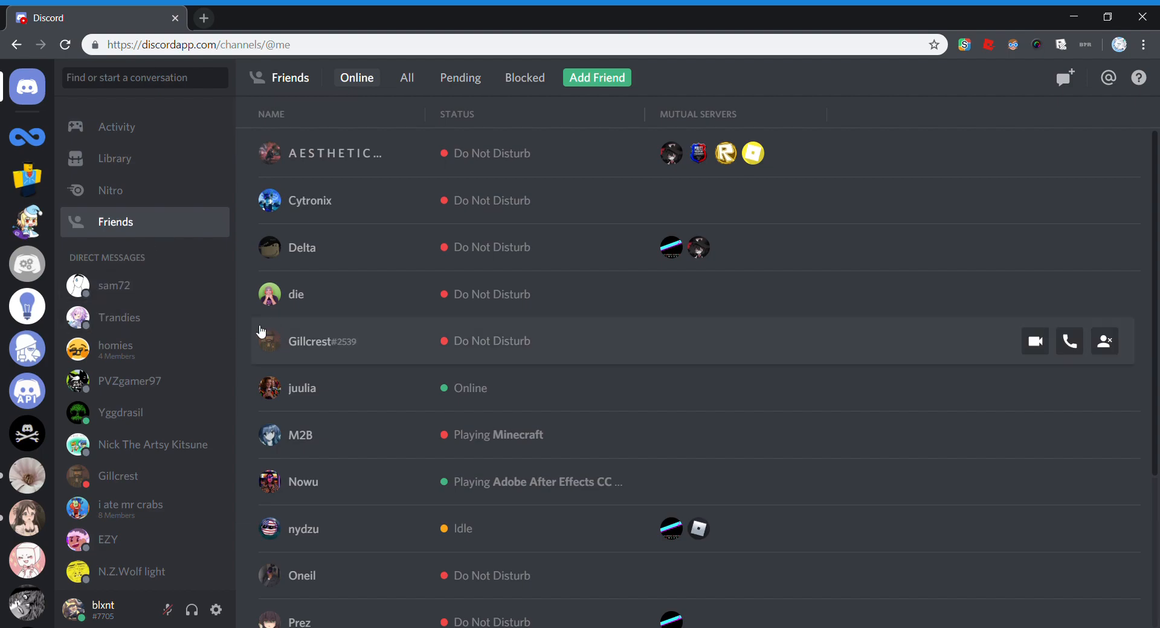
mouse_move(133, 381)
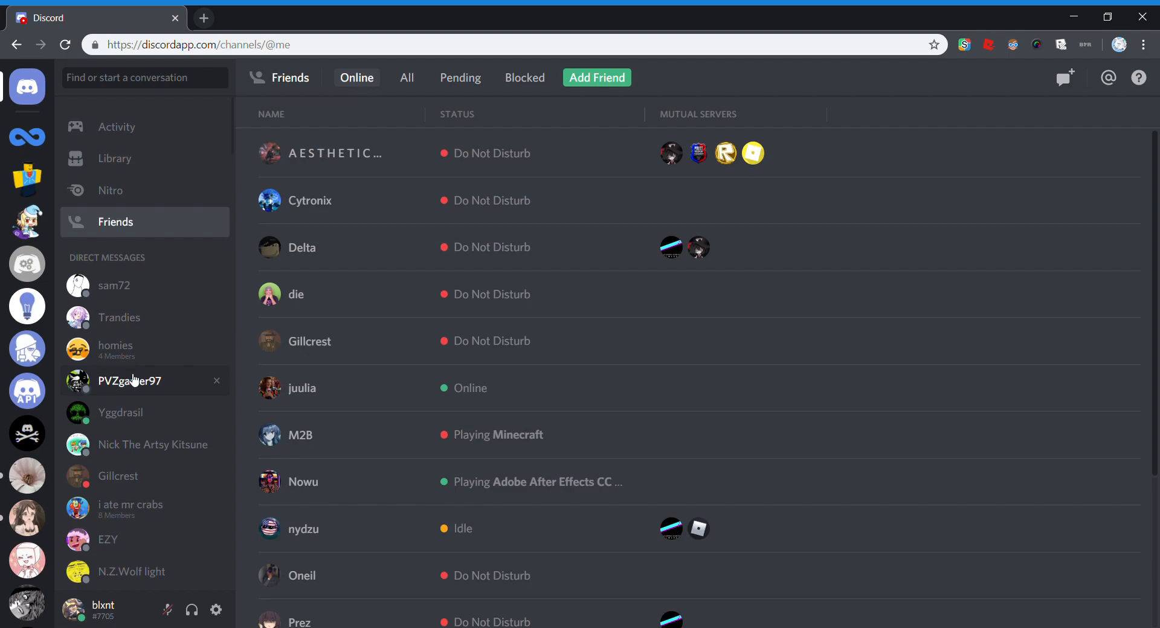
click(129, 380)
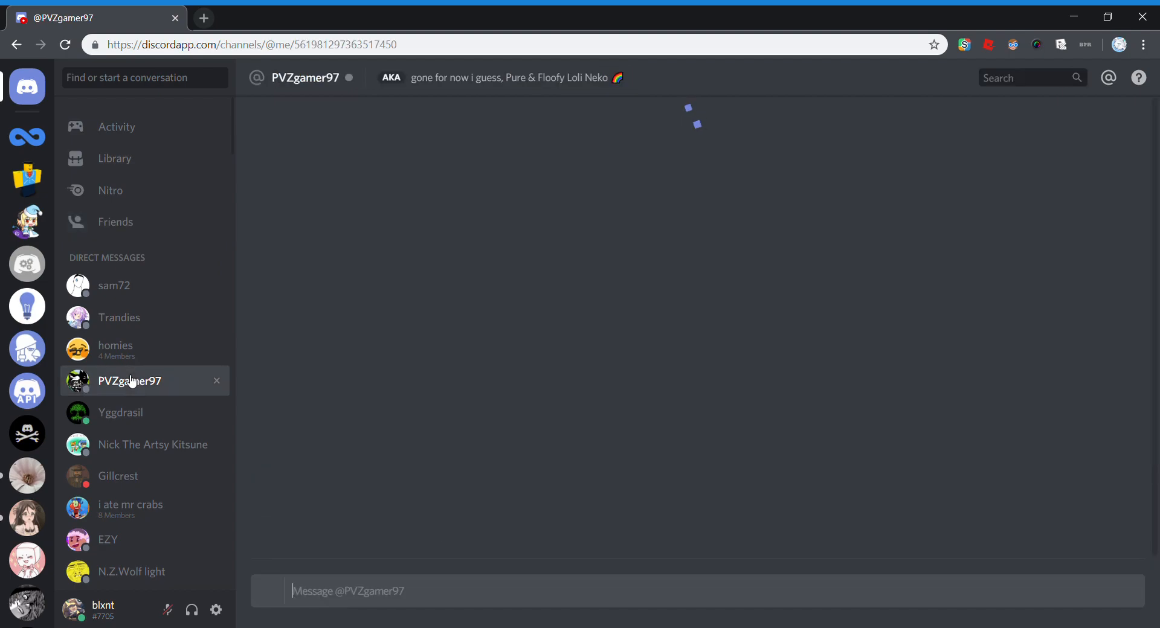
click(306, 77)
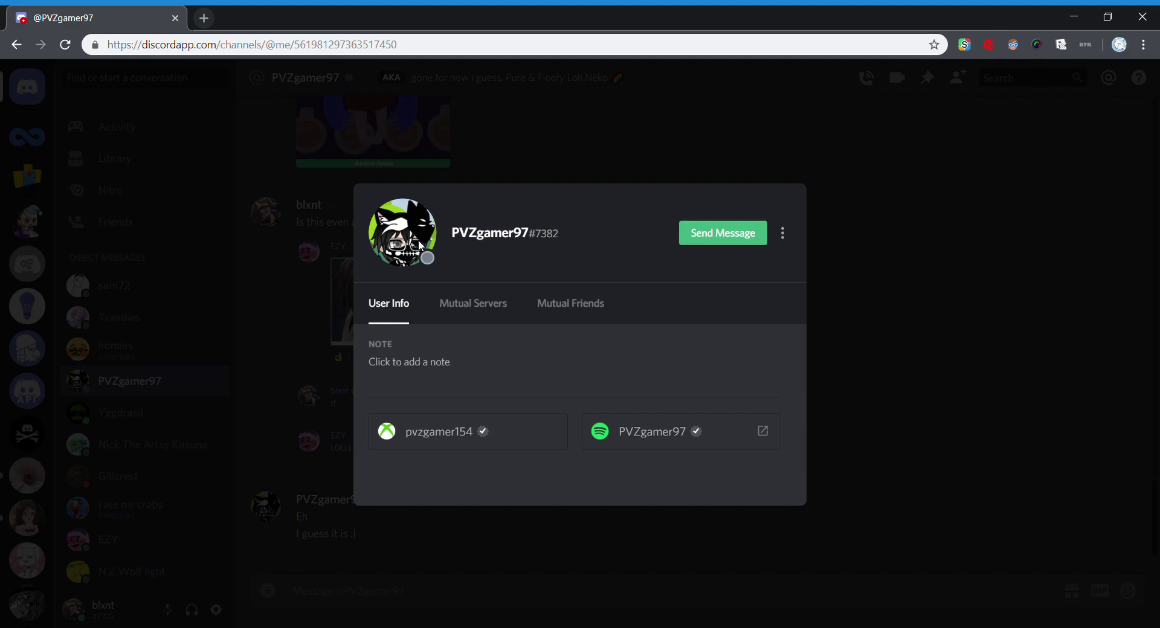
Step: Select PVZgamer97's username on the profile card and bring up Chrome's developer tools with F12
double_click(488, 233)
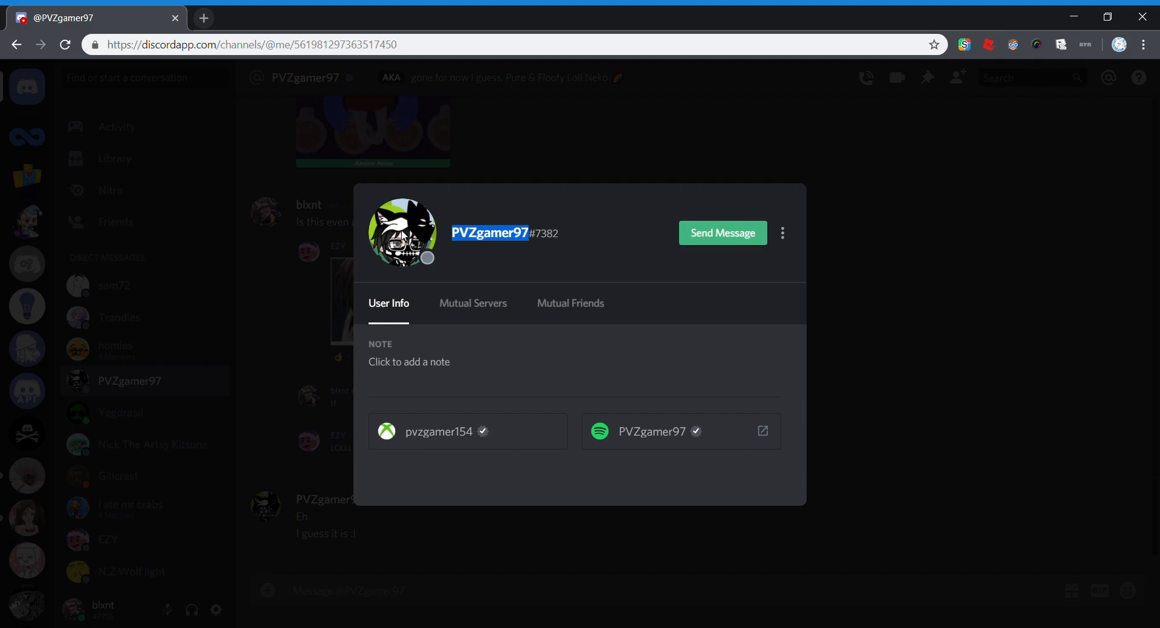
mouse_move(444, 408)
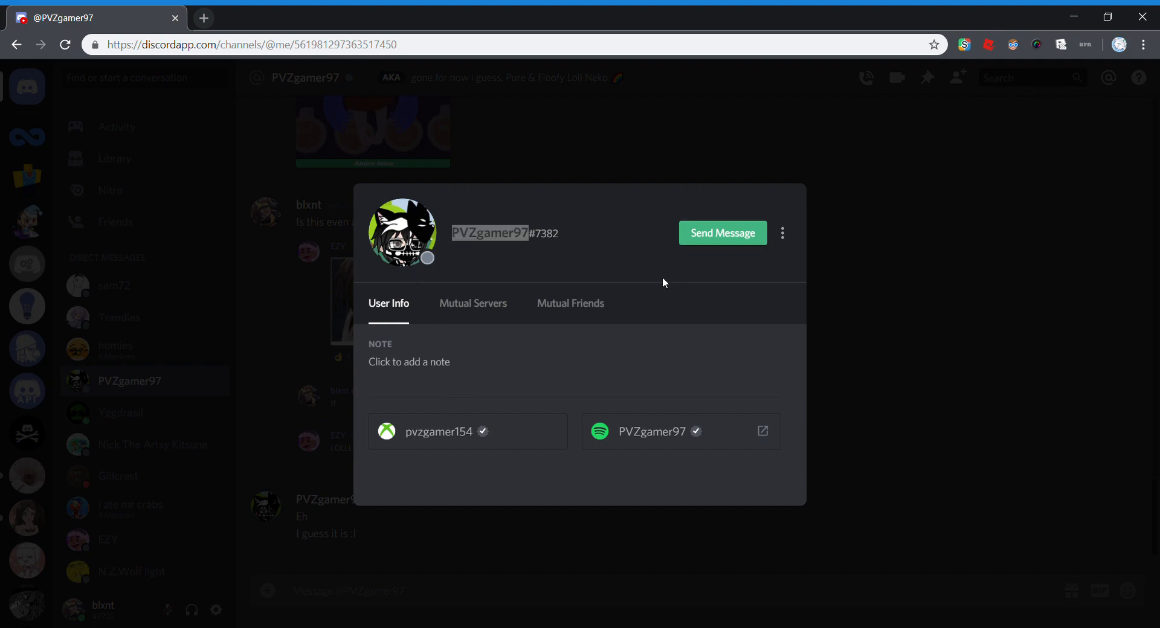
key(F12)
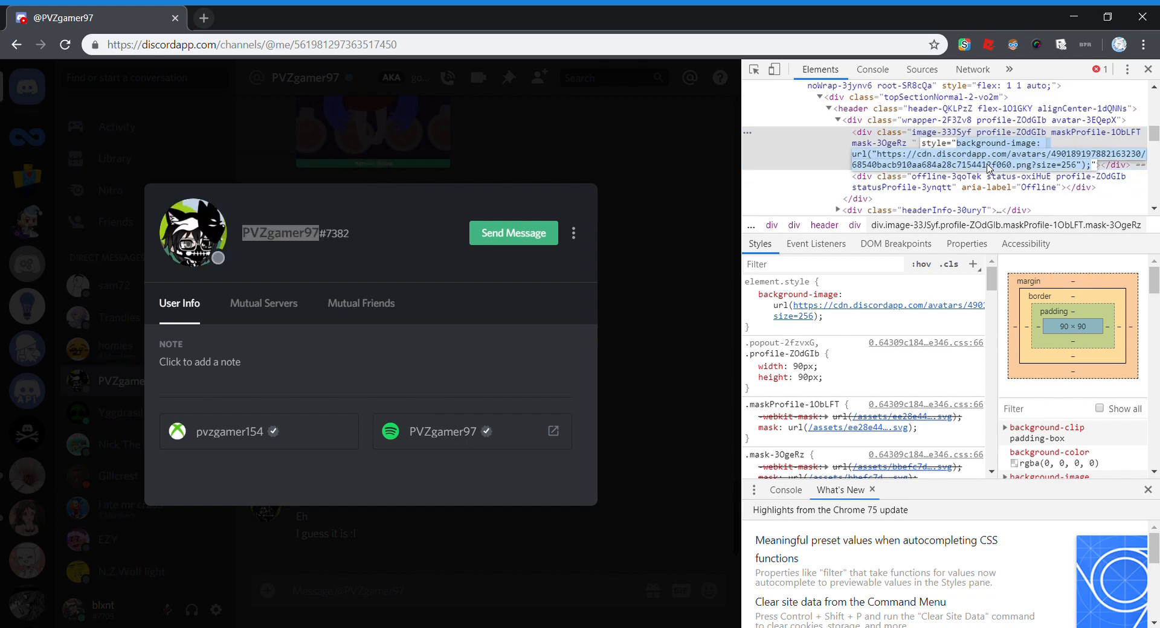
mouse_move(1075, 169)
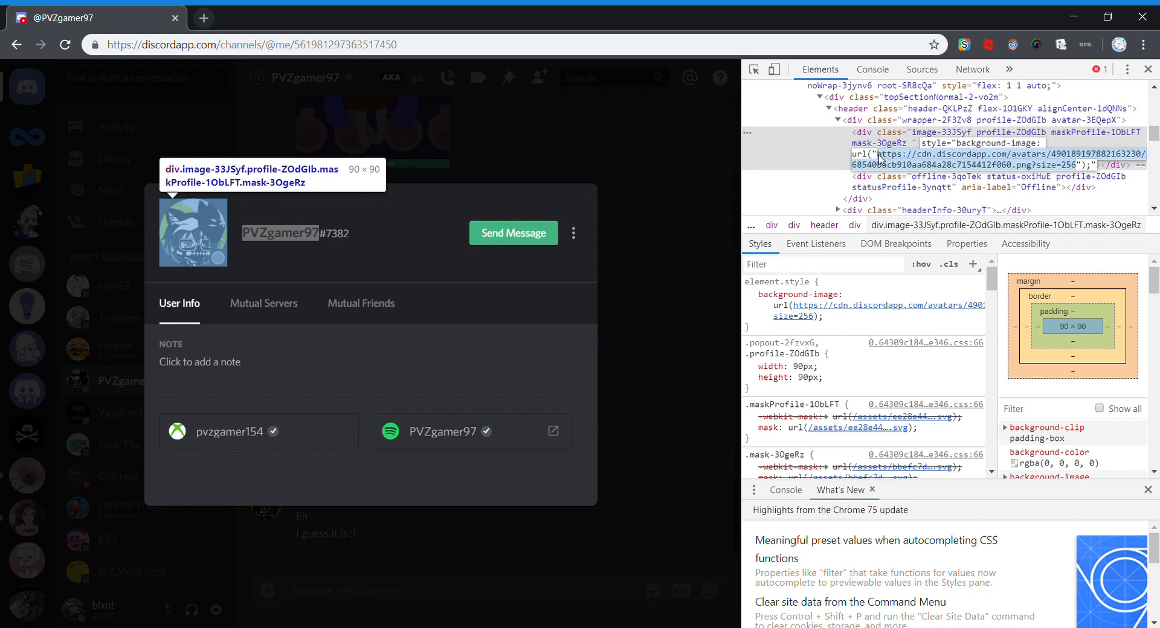
mouse_move(1085, 169)
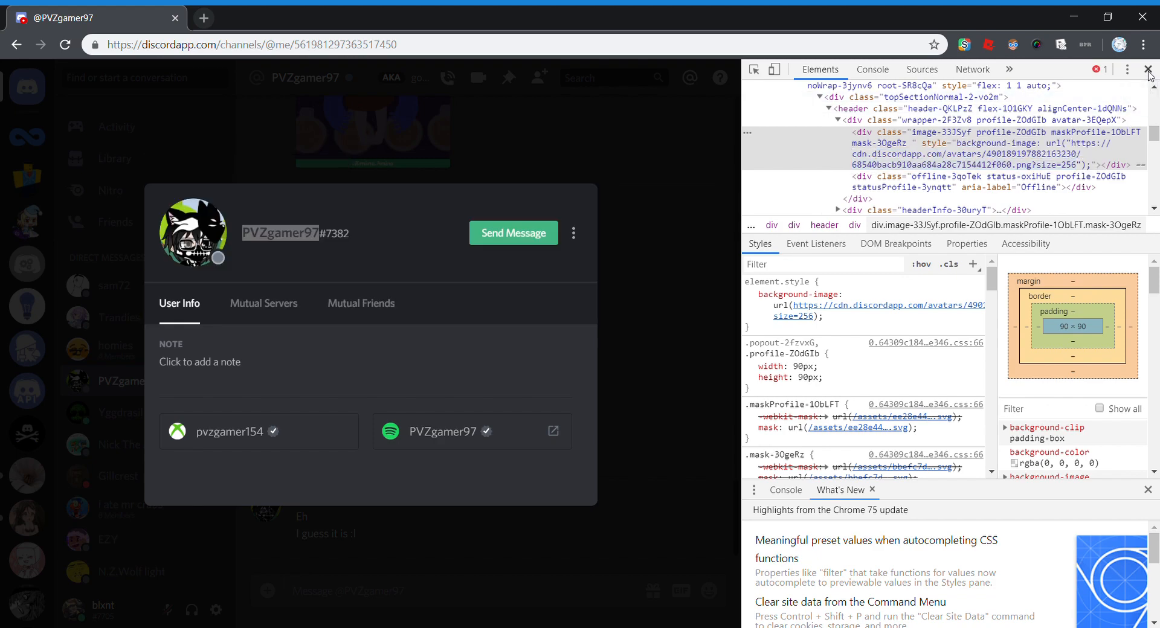
Step: Close the developer tools and open a second Chrome tab for the copied avatar address
click(1145, 69)
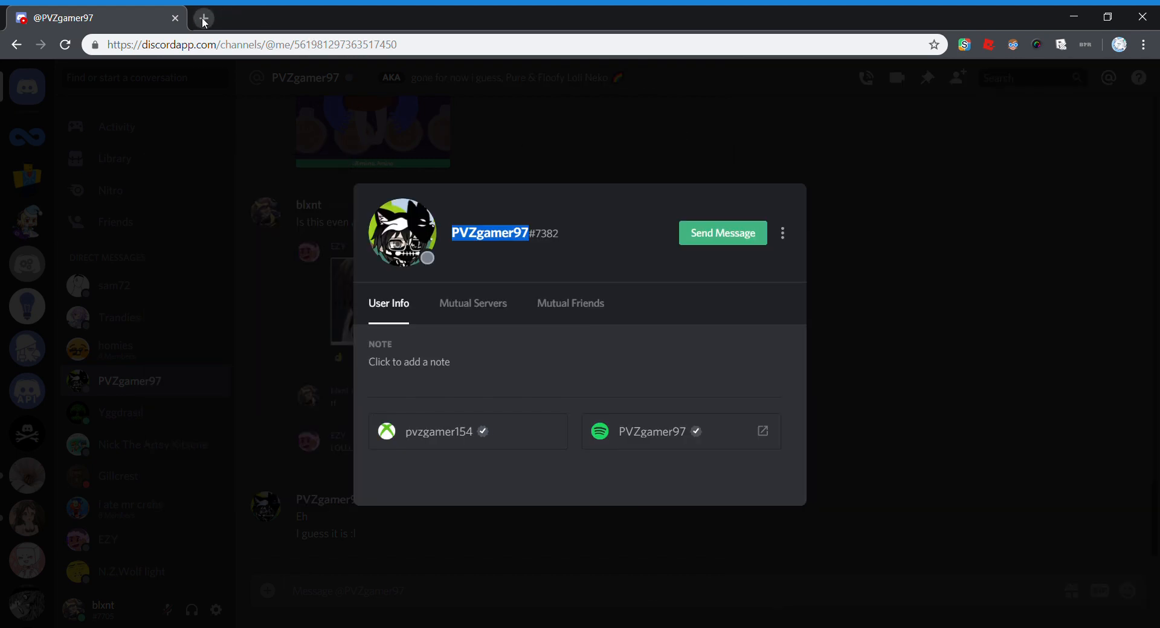
click(204, 18)
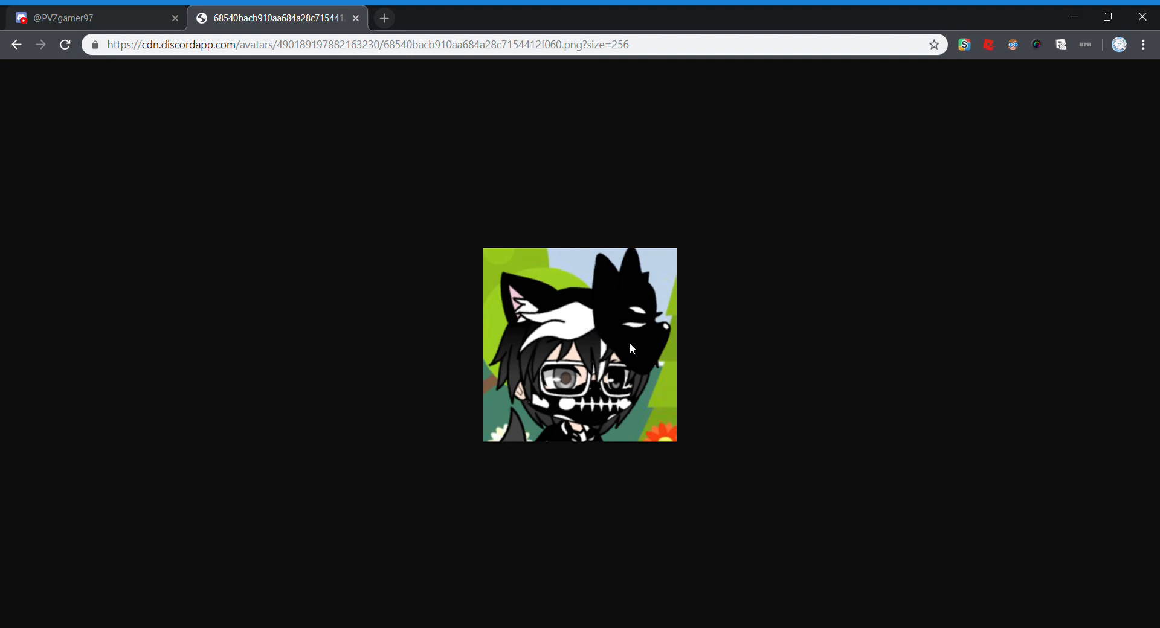
mouse_move(638, 354)
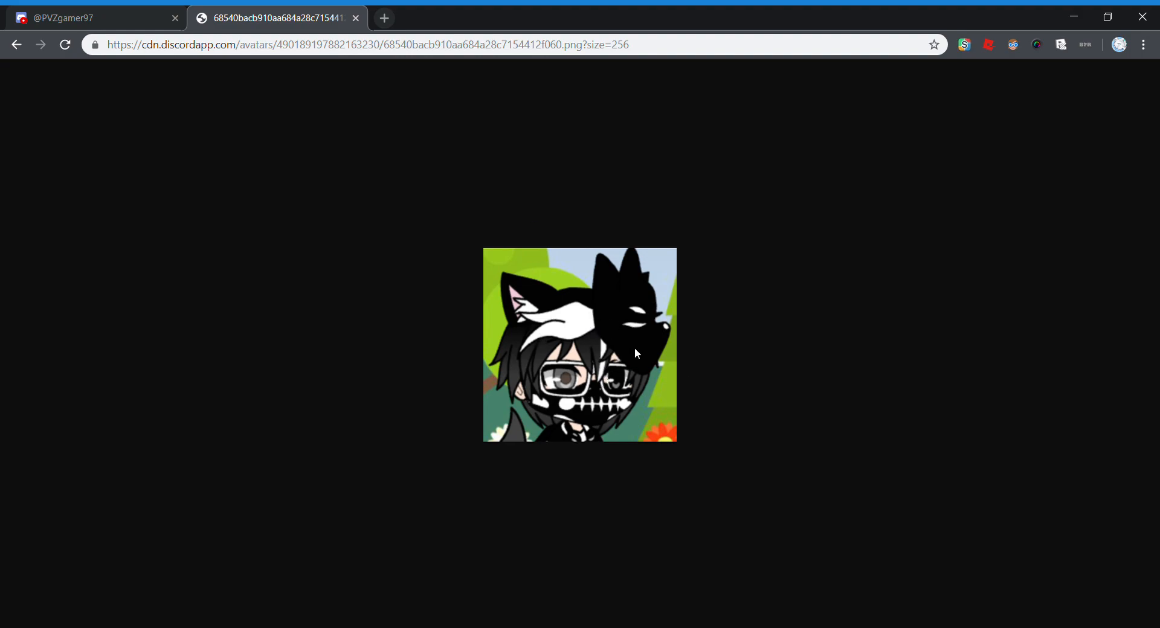
mouse_move(662, 350)
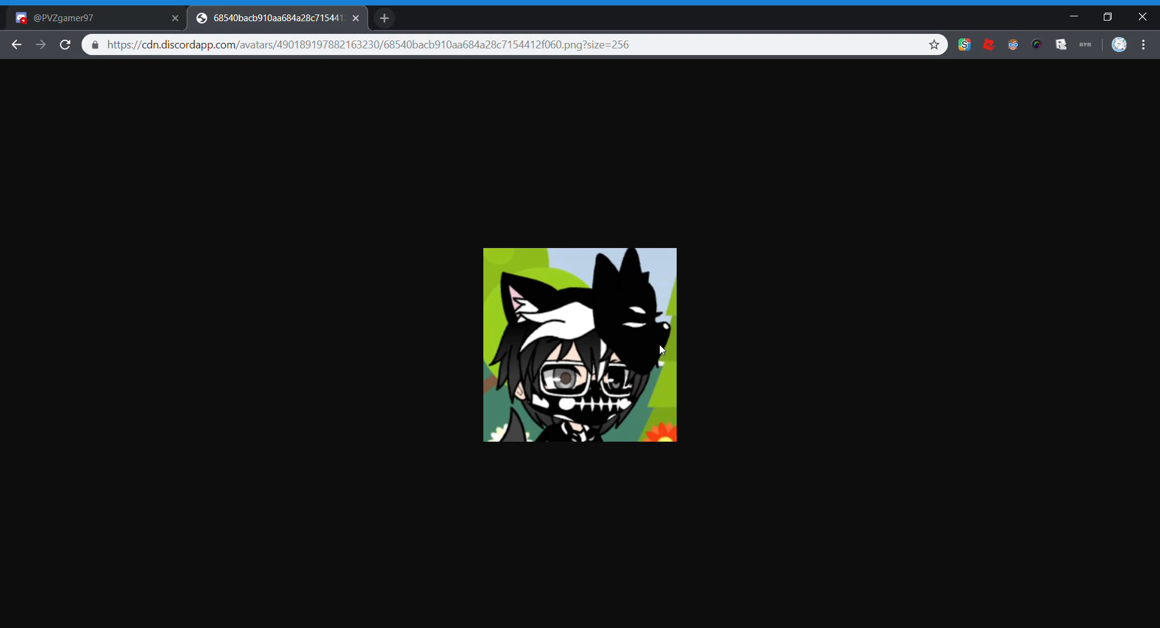
mouse_move(541, 342)
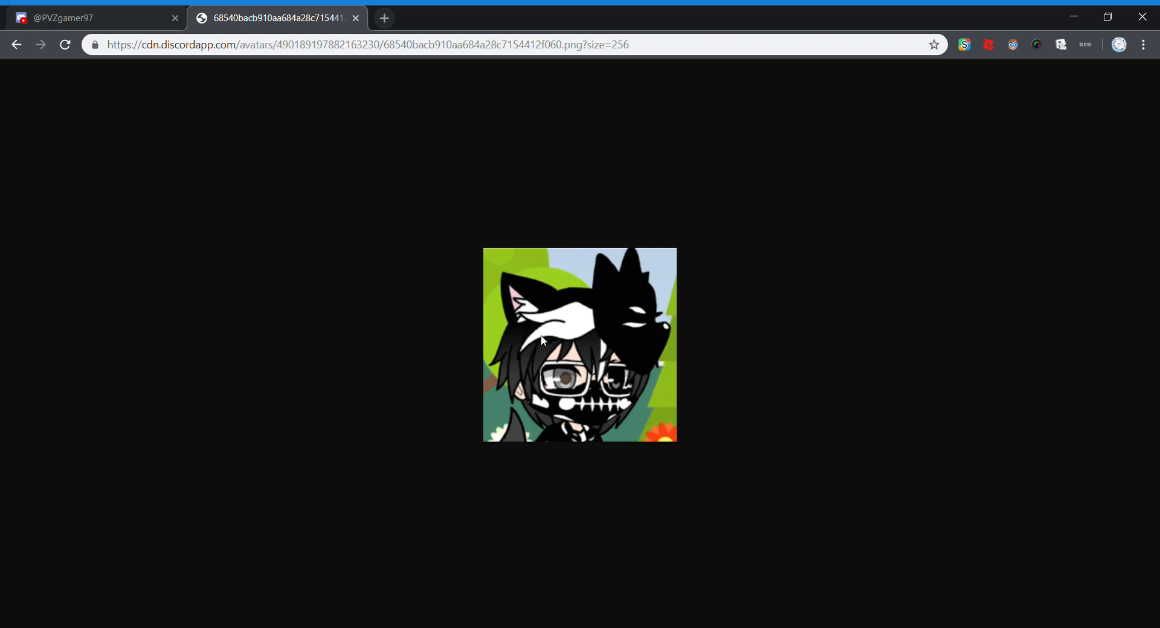
mouse_move(438, 222)
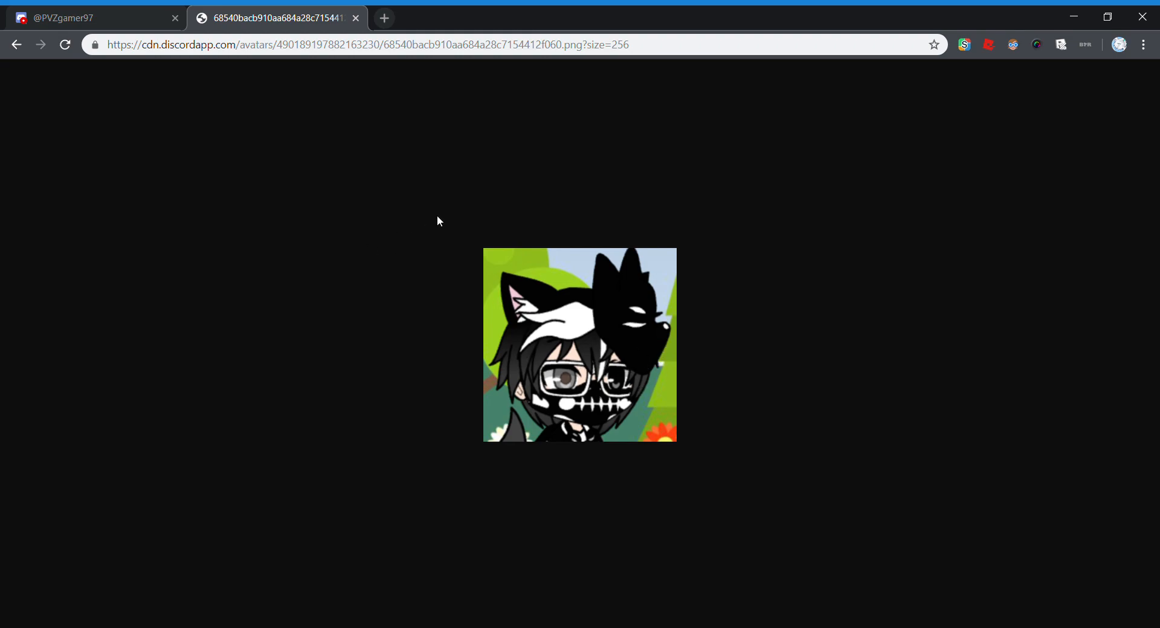
mouse_move(877, 144)
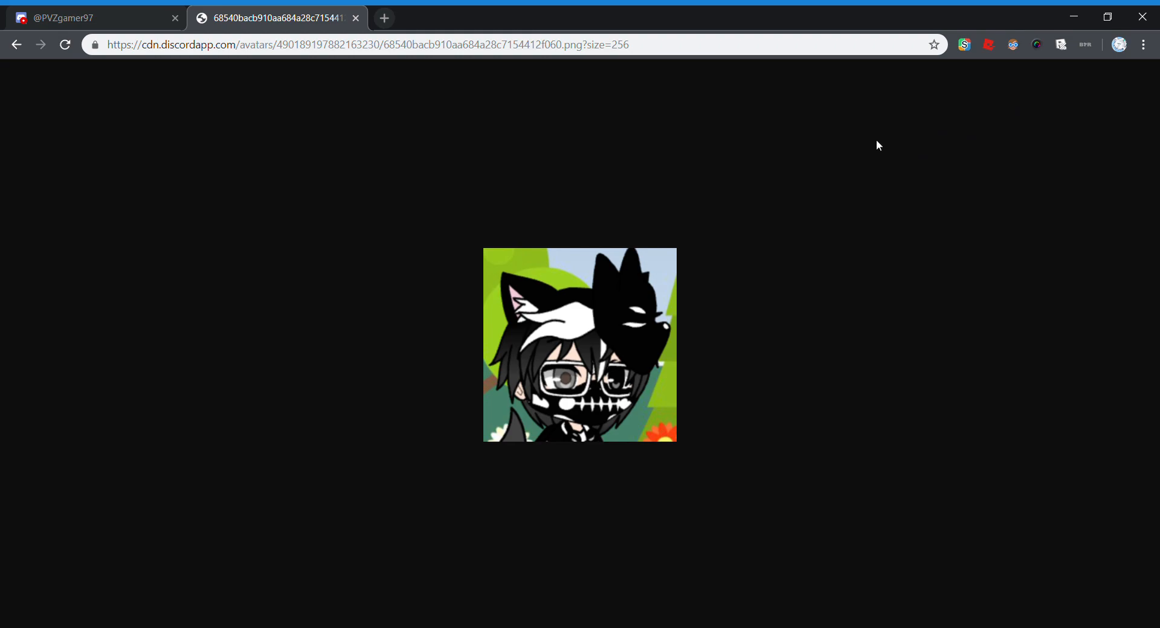
mouse_move(620, 222)
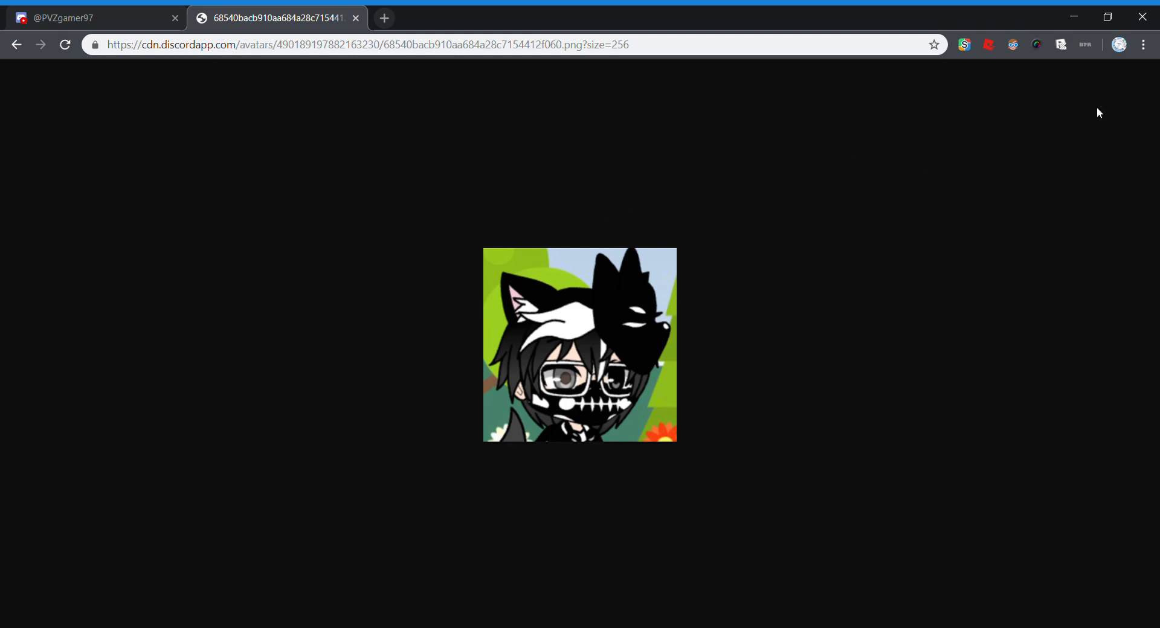
mouse_move(1090, 110)
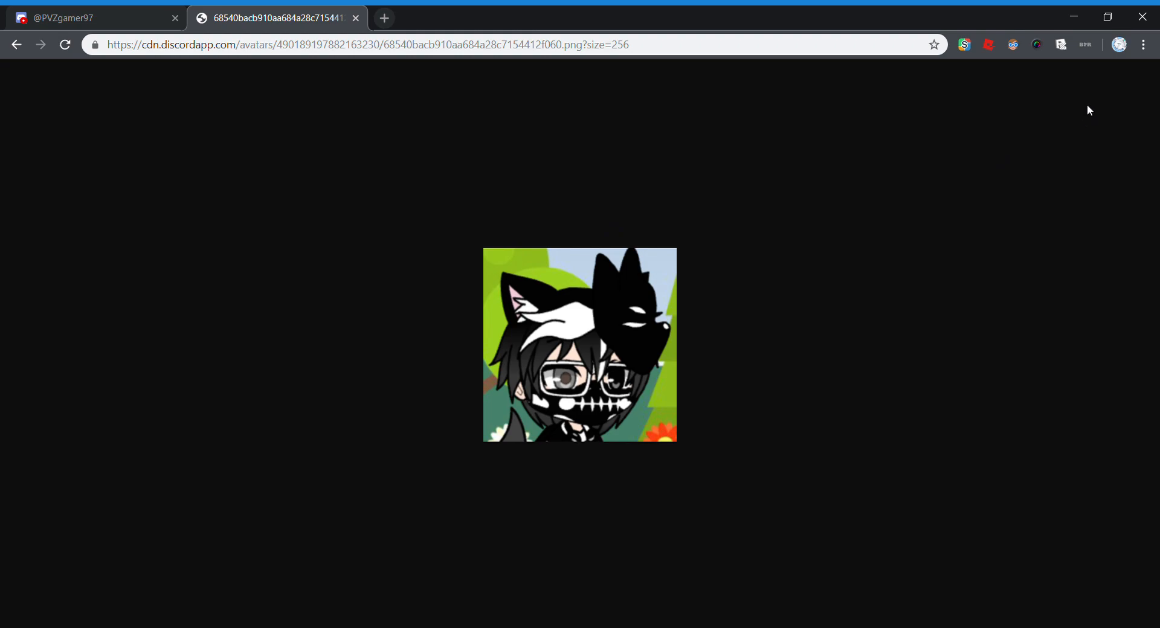